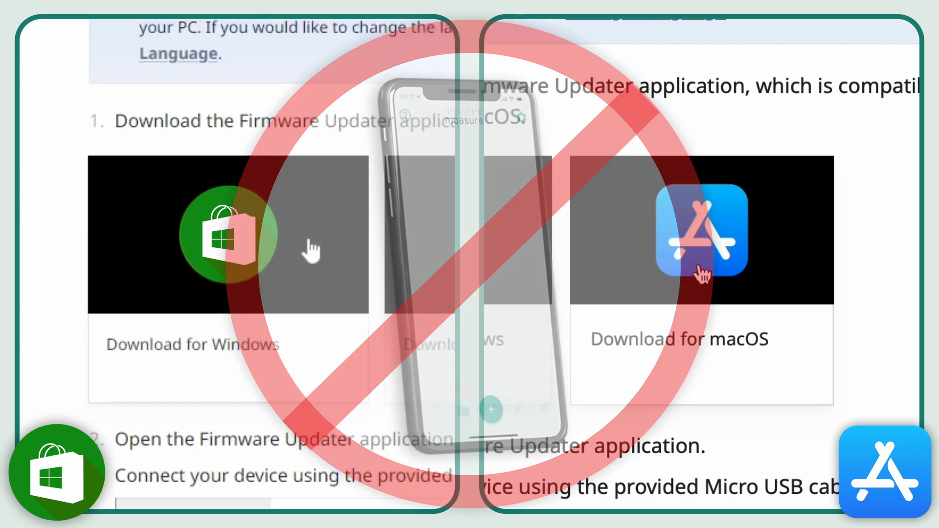
# Get the Moasure Firmware Updater for Windows from the Microsoft Store download tile
pyautogui.click(225, 234)
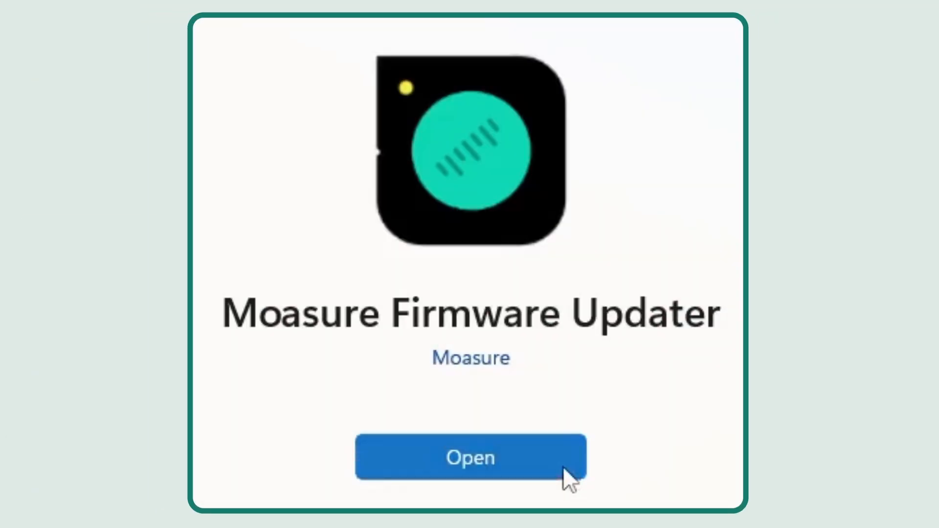
# Open the installed Moasure Firmware Updater from its Microsoft Store page
pyautogui.click(470, 456)
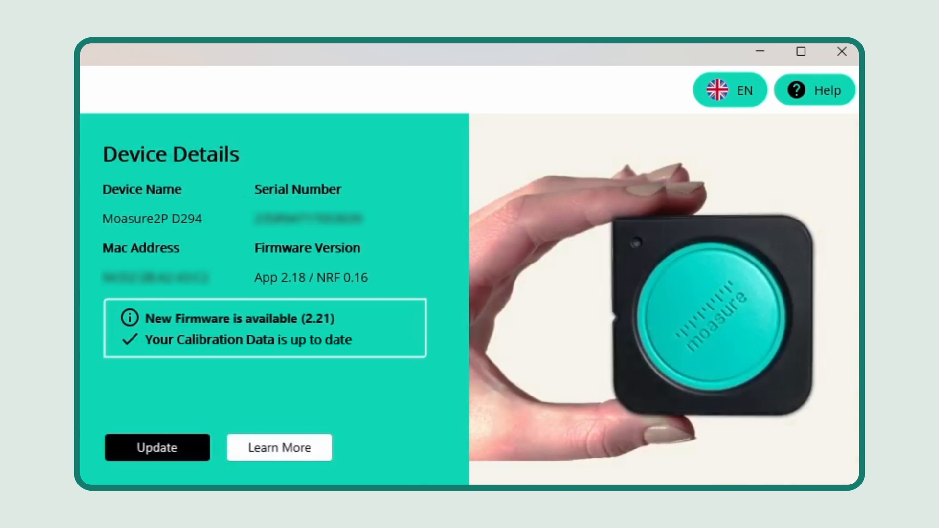
# Install firmware 2.21 on the Moasure2P D294, confirming the Important dialog until the green check appears
pyautogui.click(156, 448)
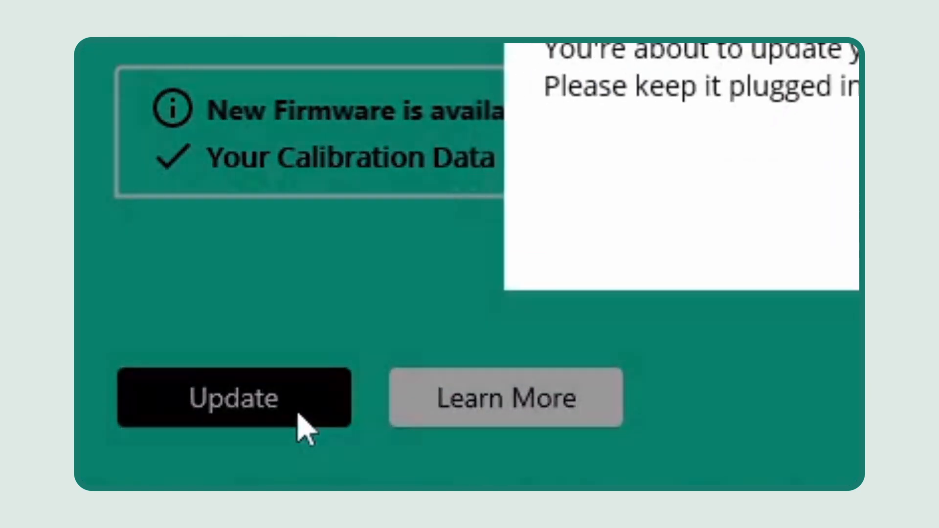
pyautogui.click(234, 397)
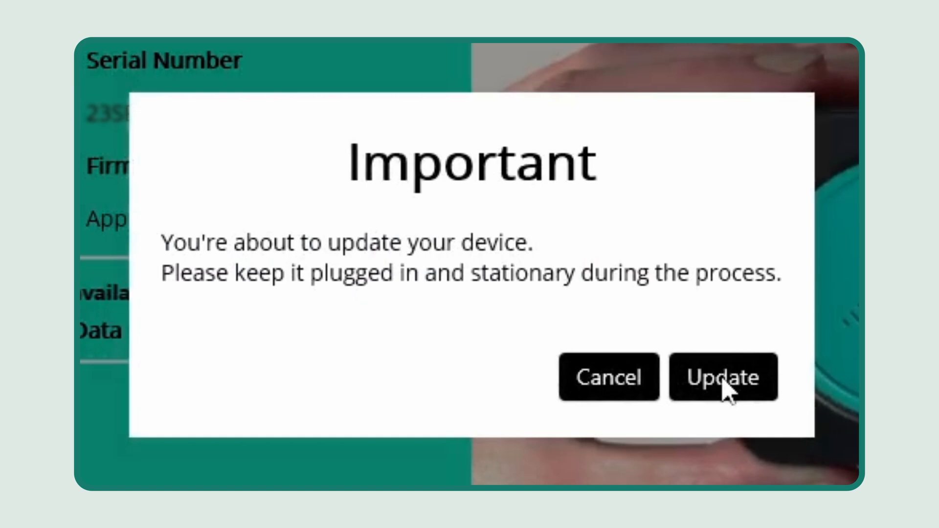
pyautogui.click(723, 377)
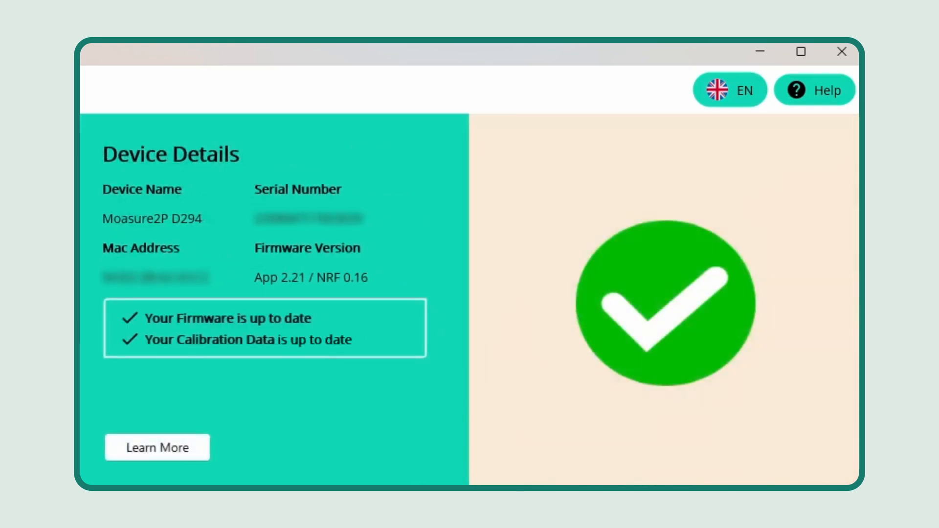
pyautogui.click(814, 89)
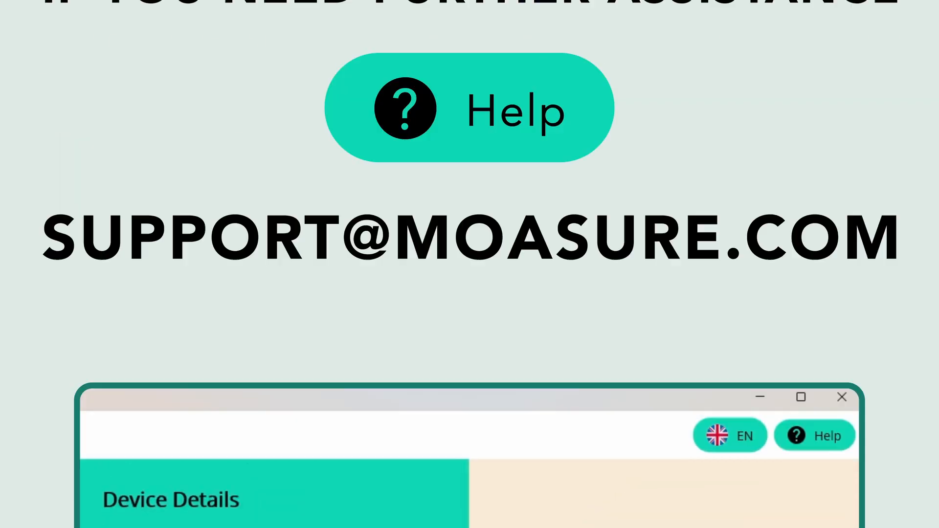